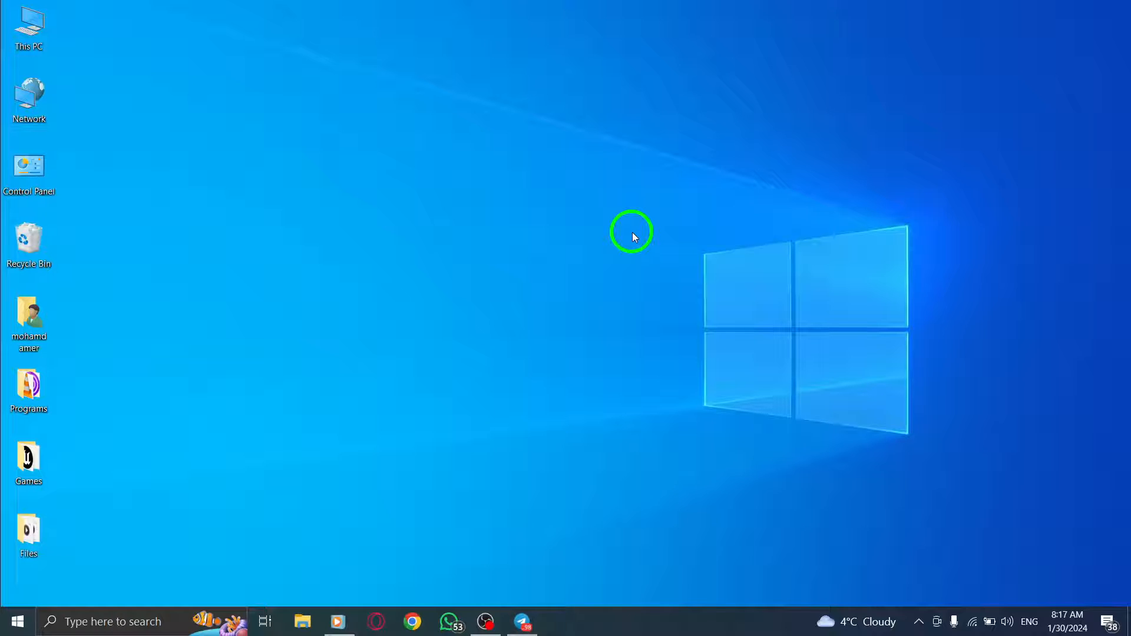
mouse_move(531, 518)
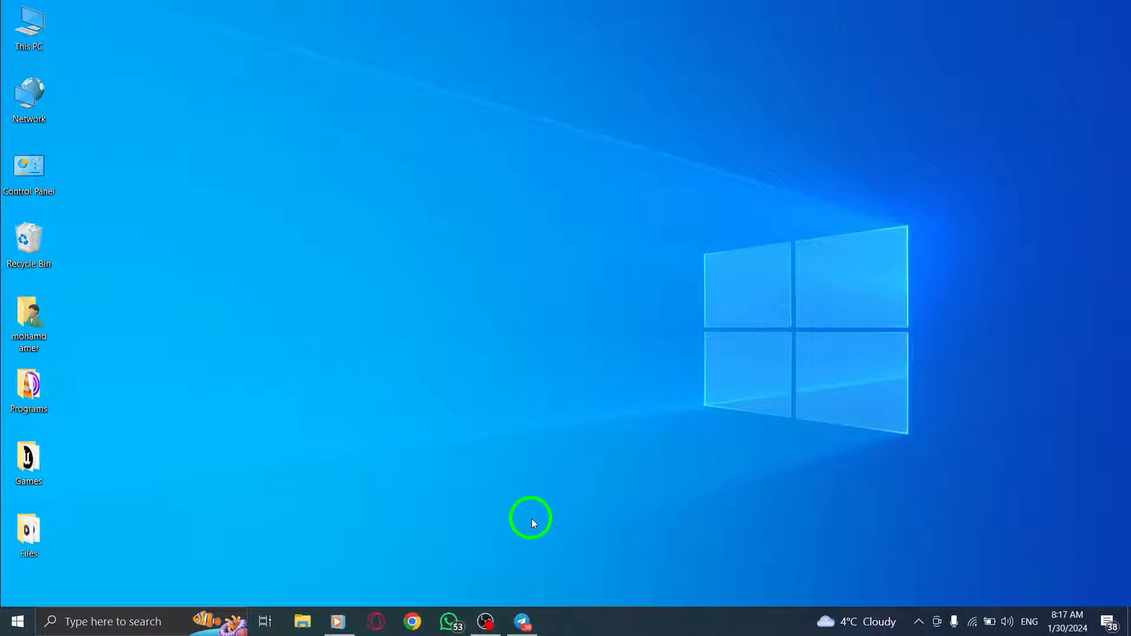
Bring up the Telegram window and open Settings from the main menu
click(520, 621)
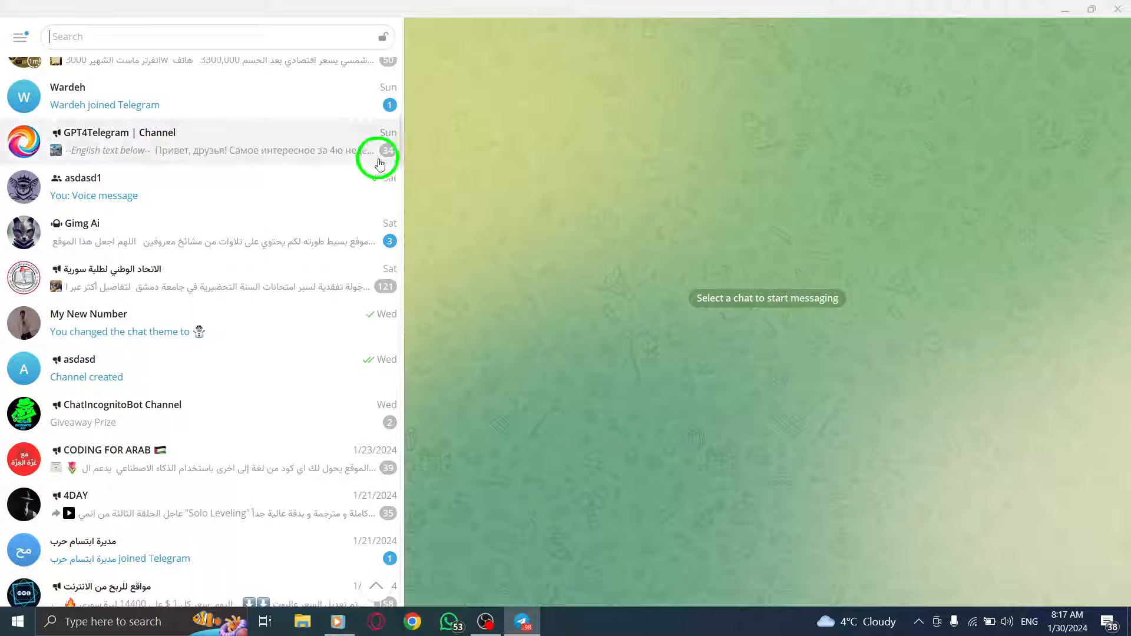
click(20, 36)
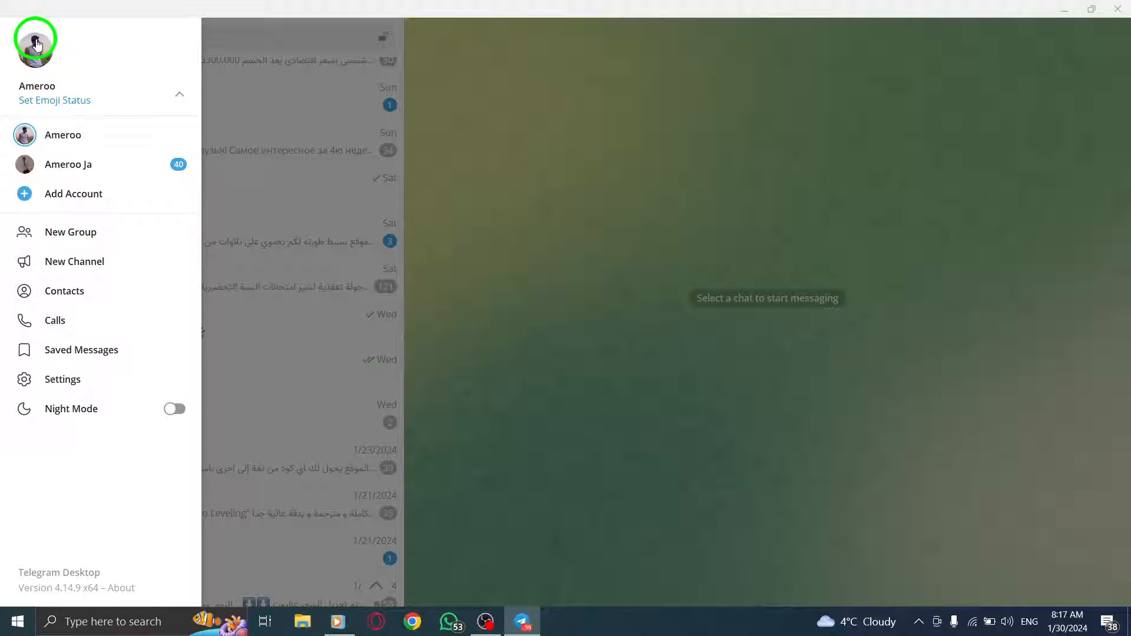
mouse_move(98, 328)
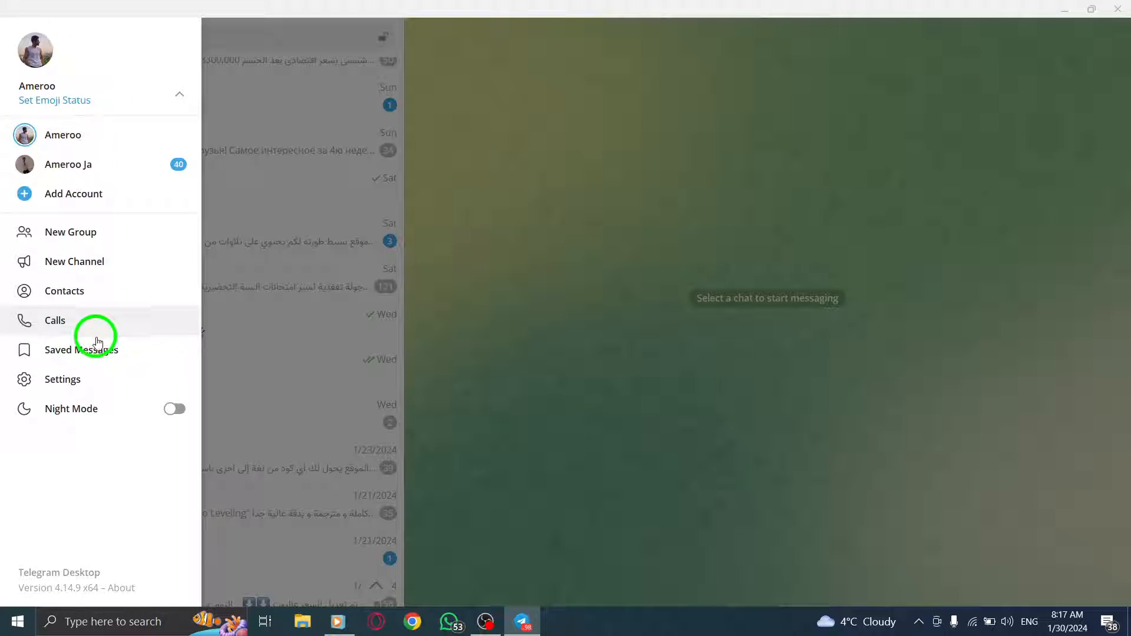
click(62, 379)
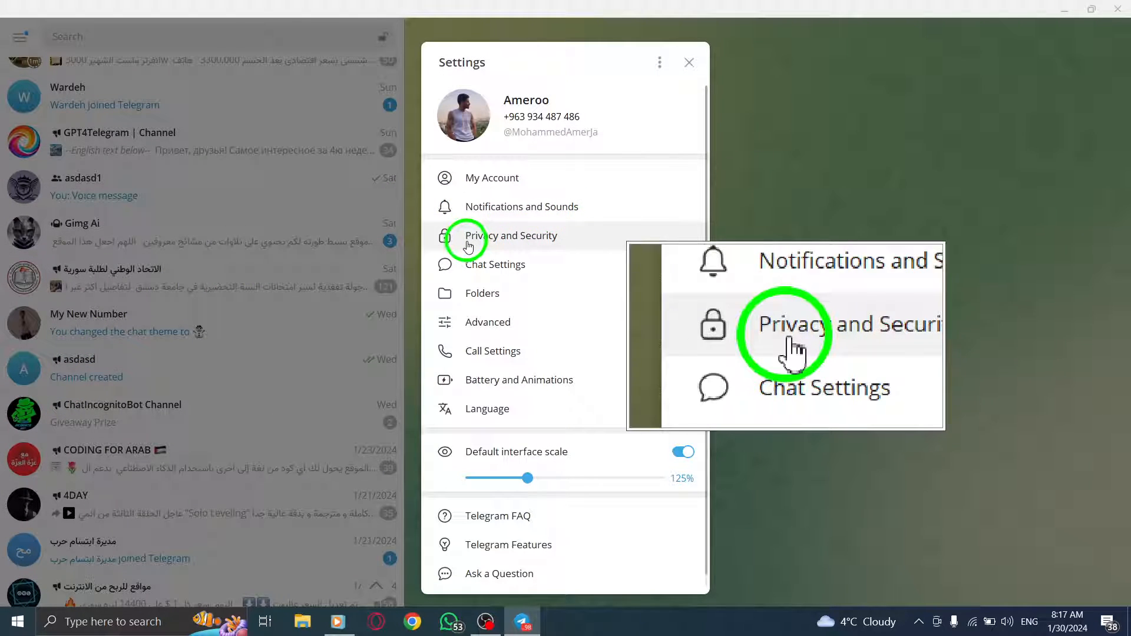
Under Privacy and Security > Phone number, start adding a 'Never share with' exception
click(511, 235)
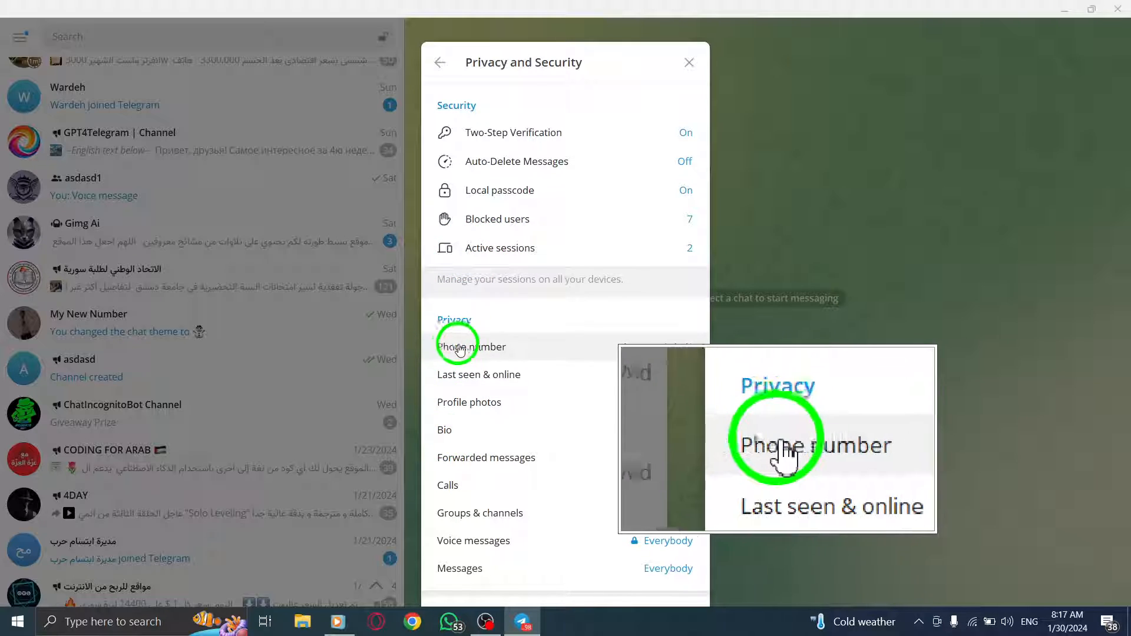
click(473, 347)
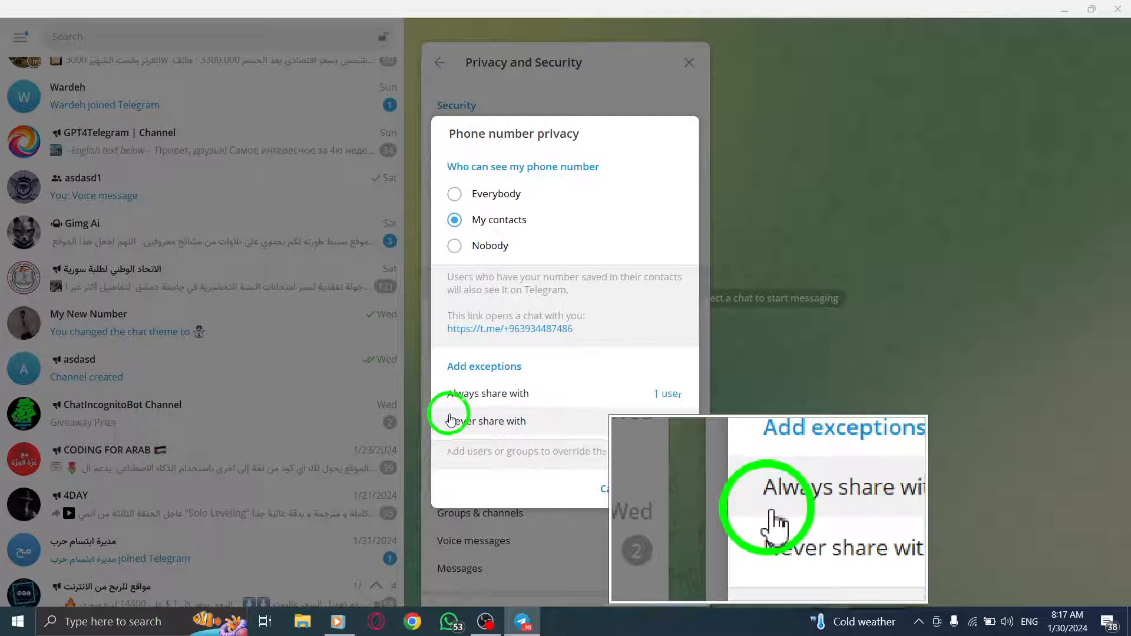
mouse_move(563, 422)
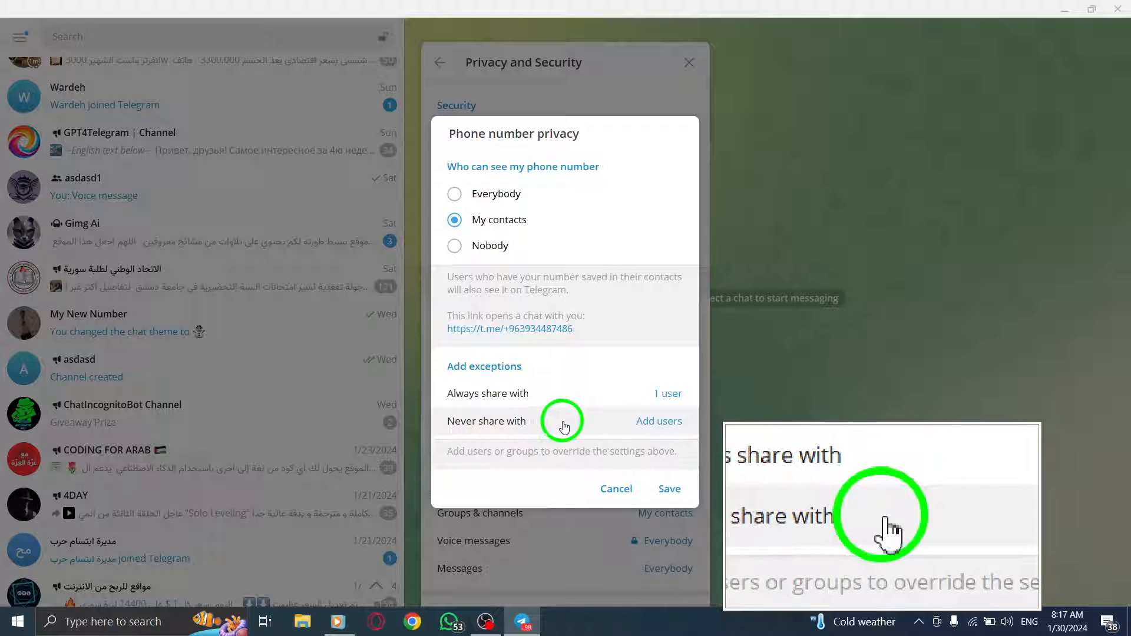
click(657, 421)
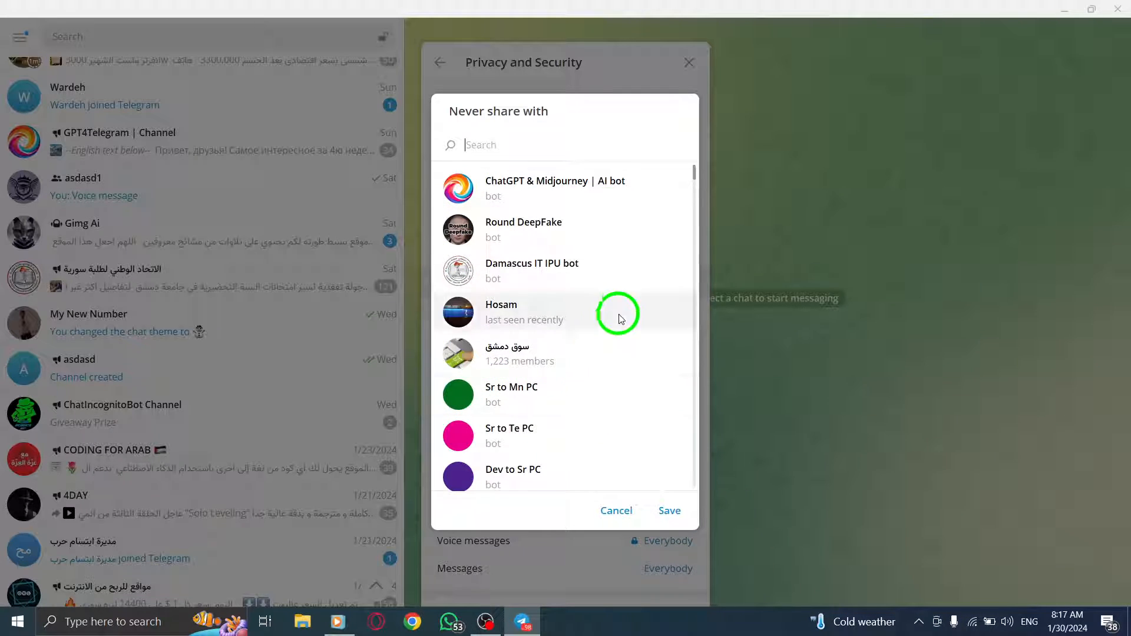
Pick one user to never share the number with and save, giving My contacts (-1, +1)
scroll(down, 3)
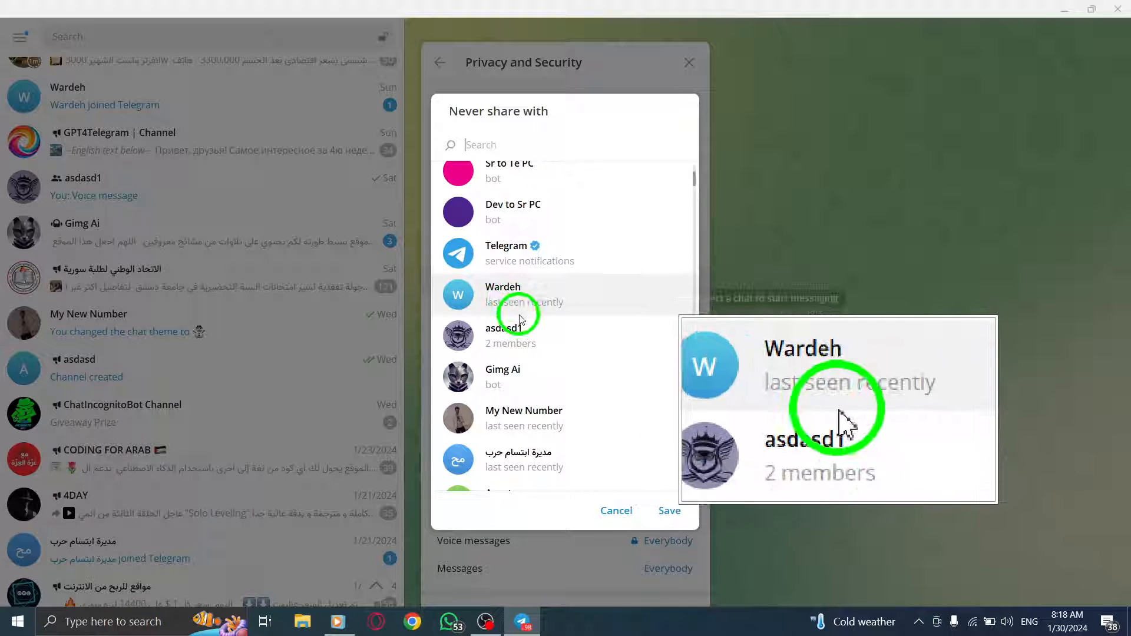
click(503, 295)
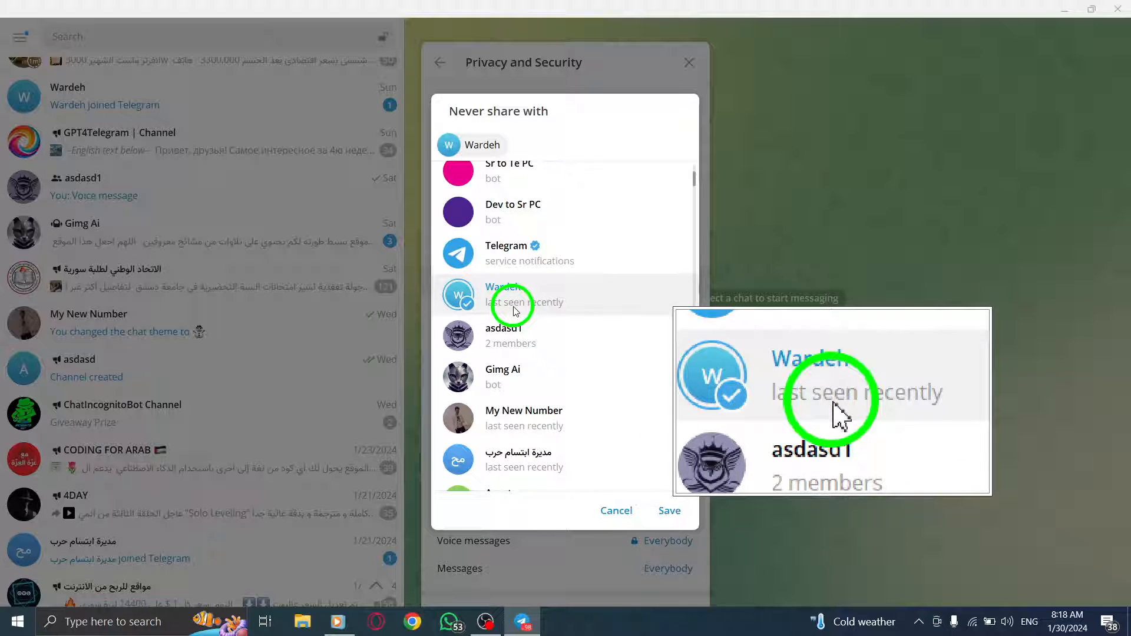
click(458, 459)
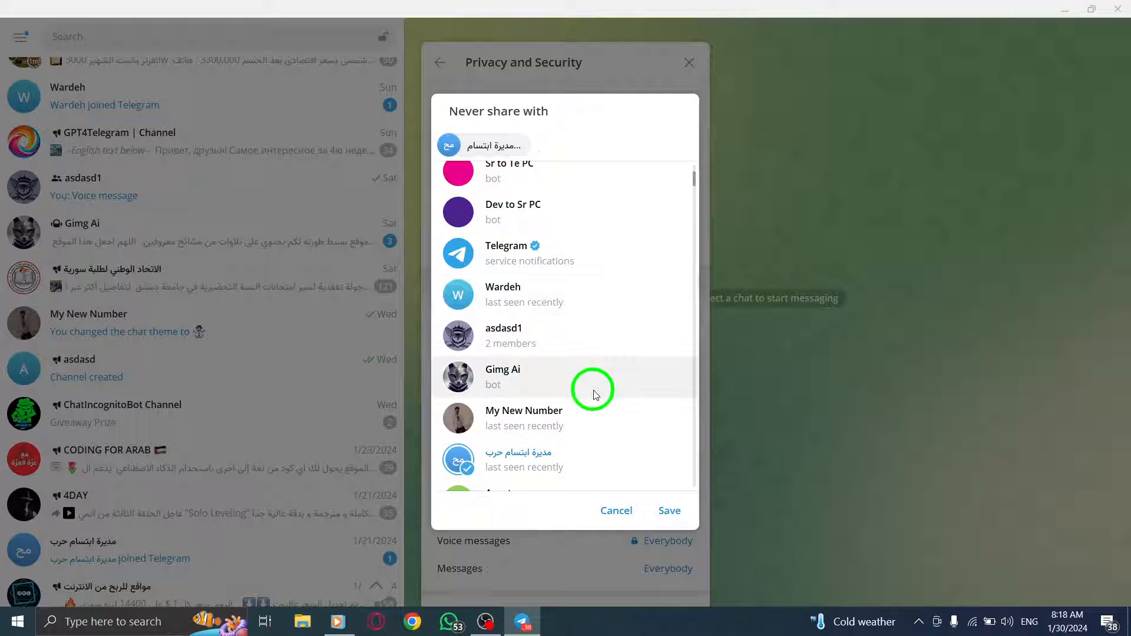
click(669, 510)
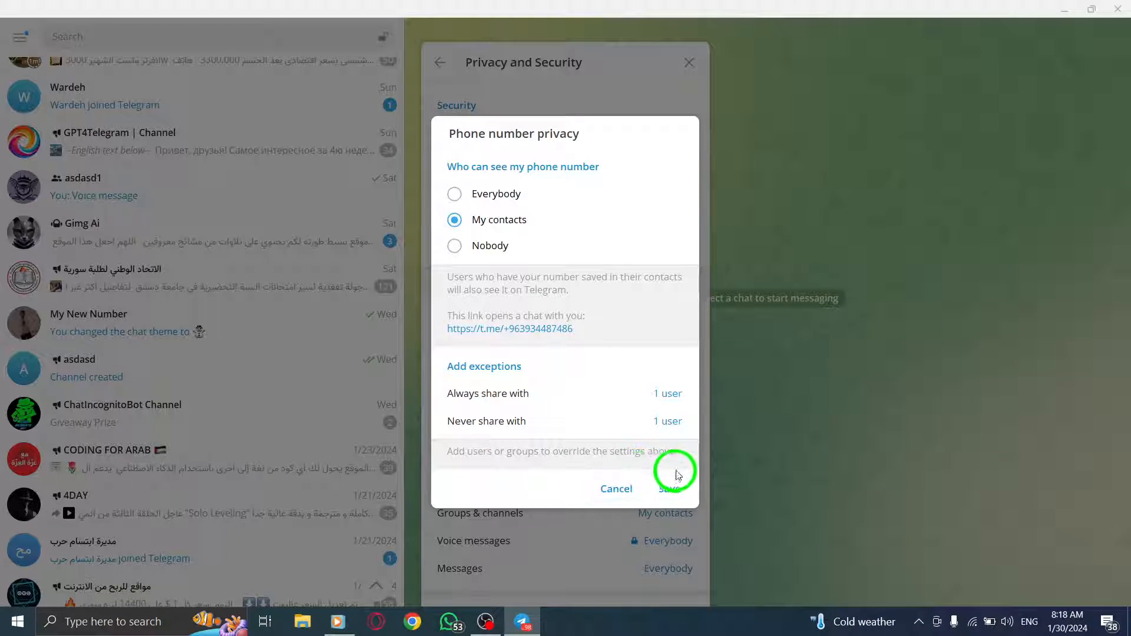
click(655, 488)
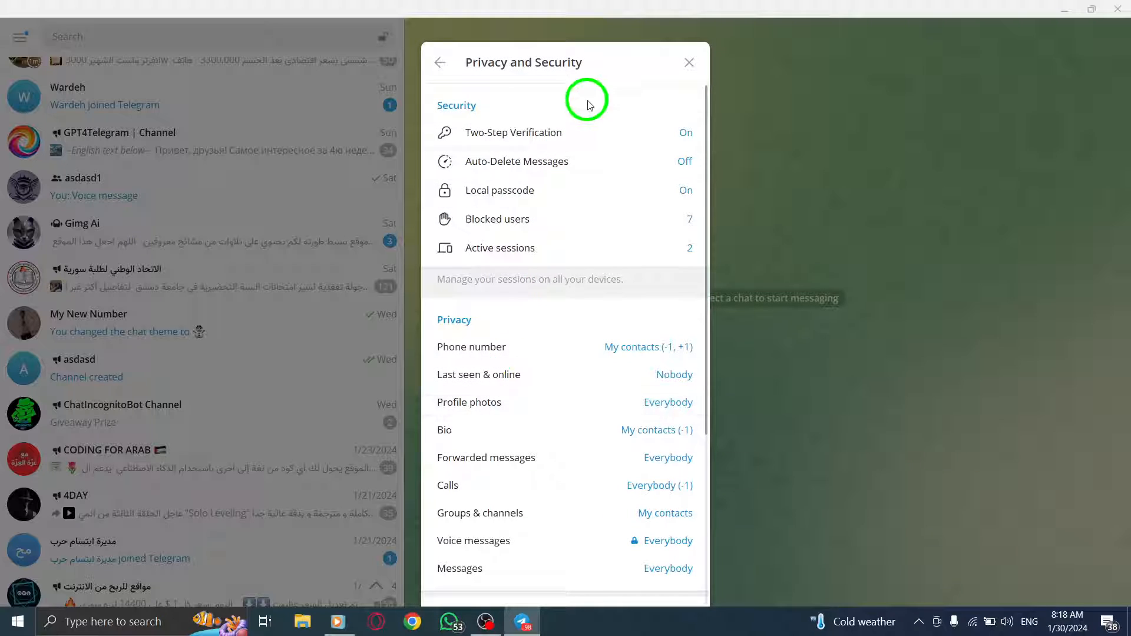